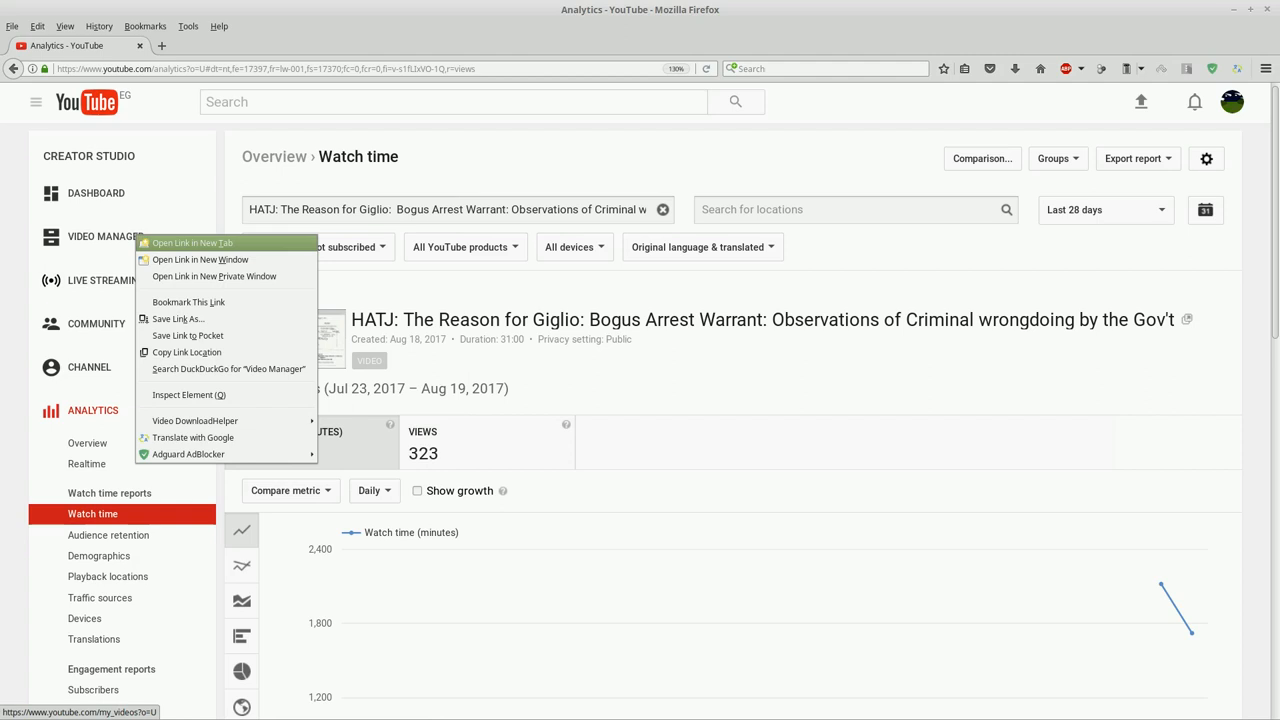
Step: Open Video Manager in a new tab and scroll to the 'Reason for Giglio' video (435 views)
click(192, 242)
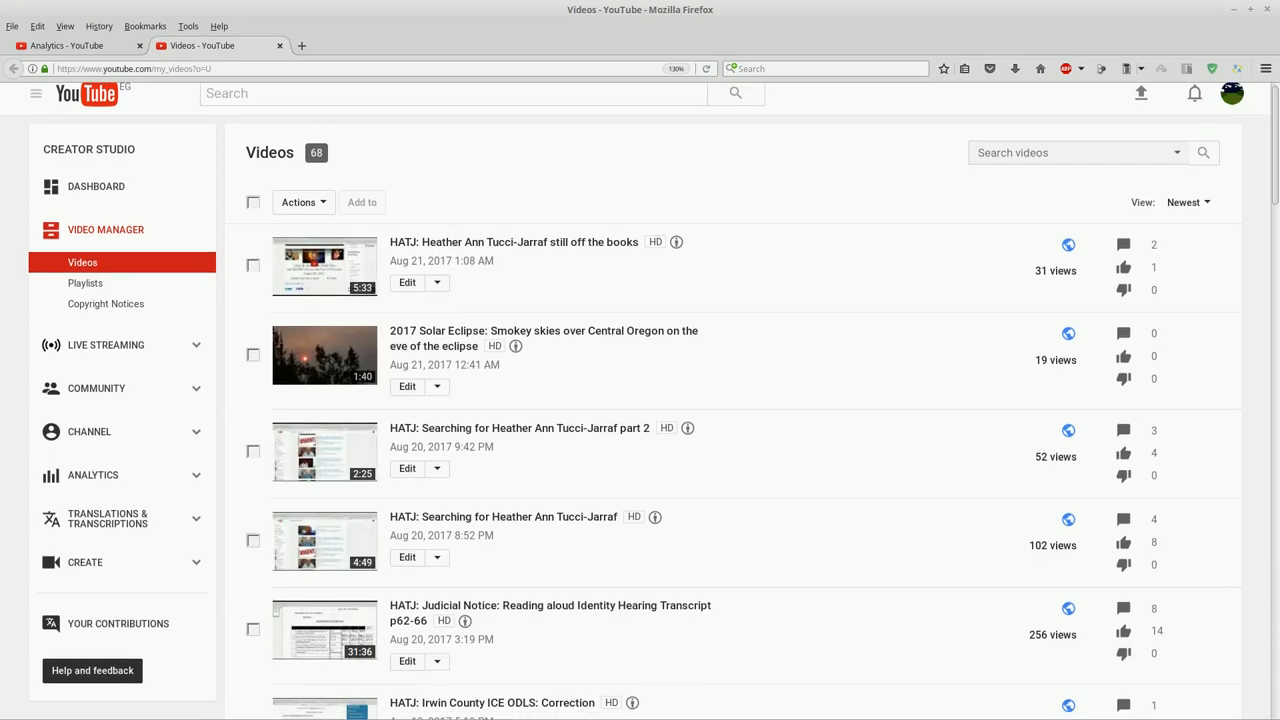
scroll(down, 3)
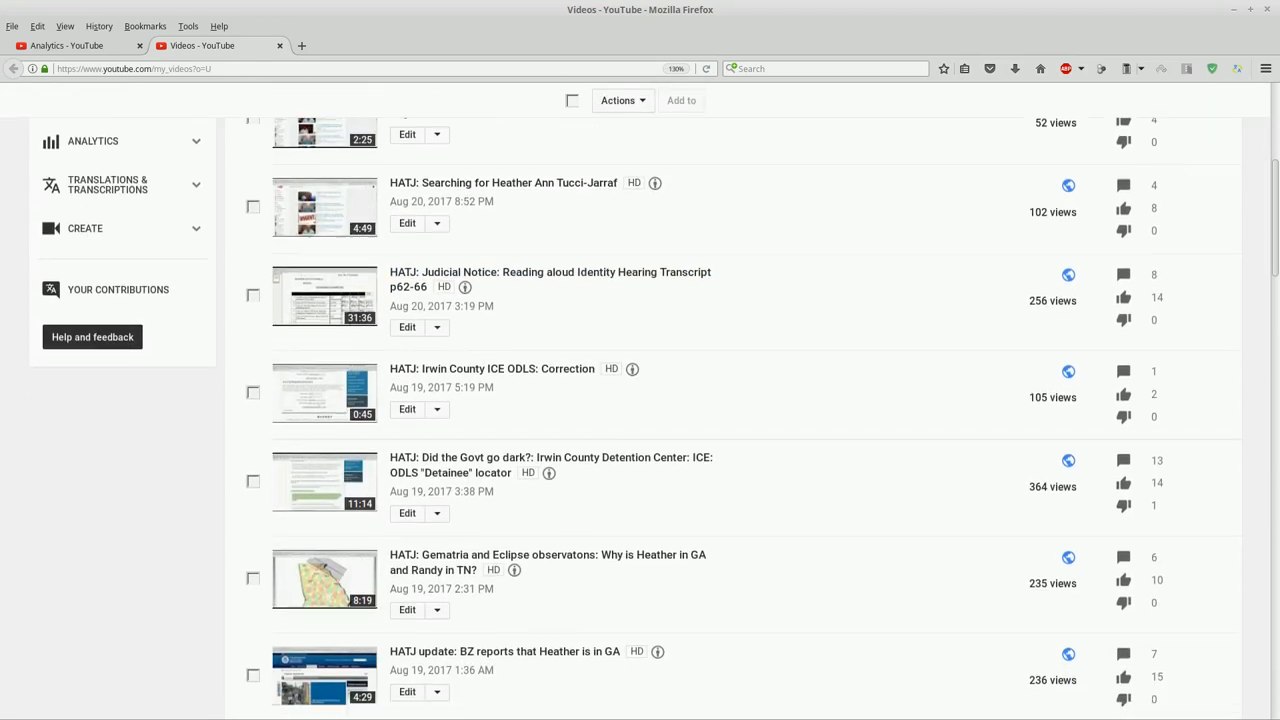
scroll(down, 3)
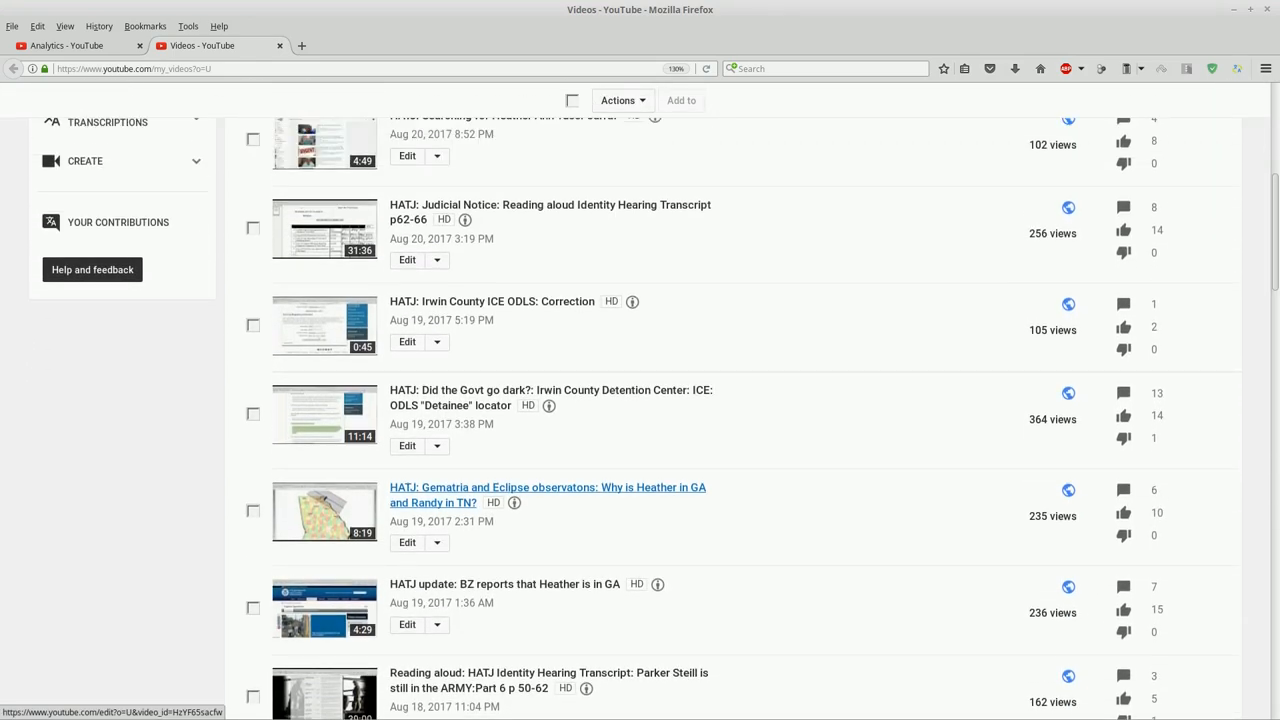
scroll(down, 3)
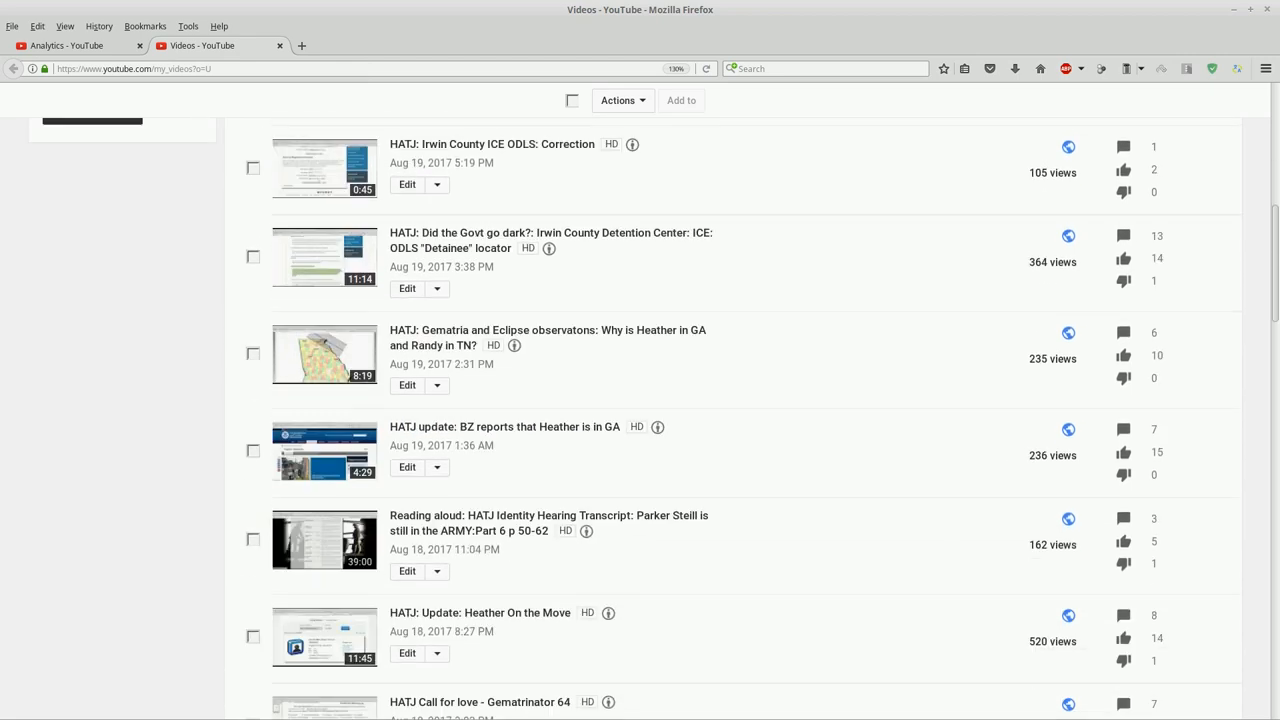
scroll(down, 3)
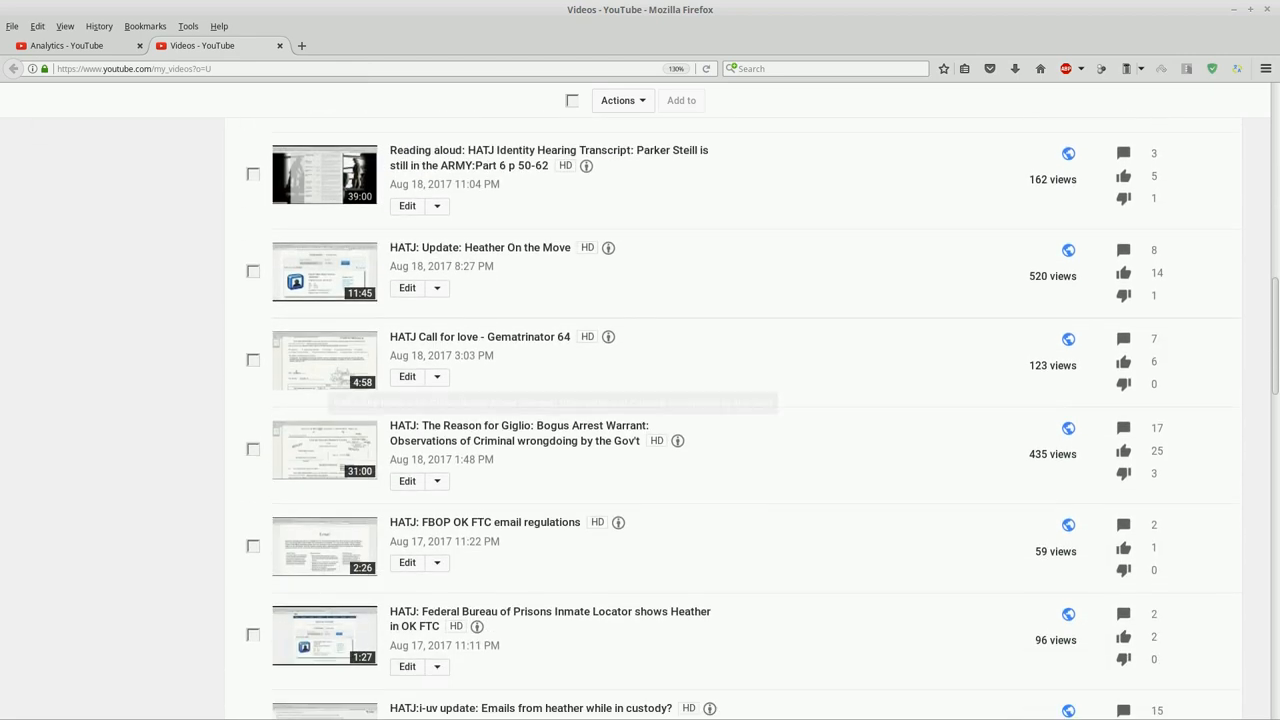
mouse_move(519, 433)
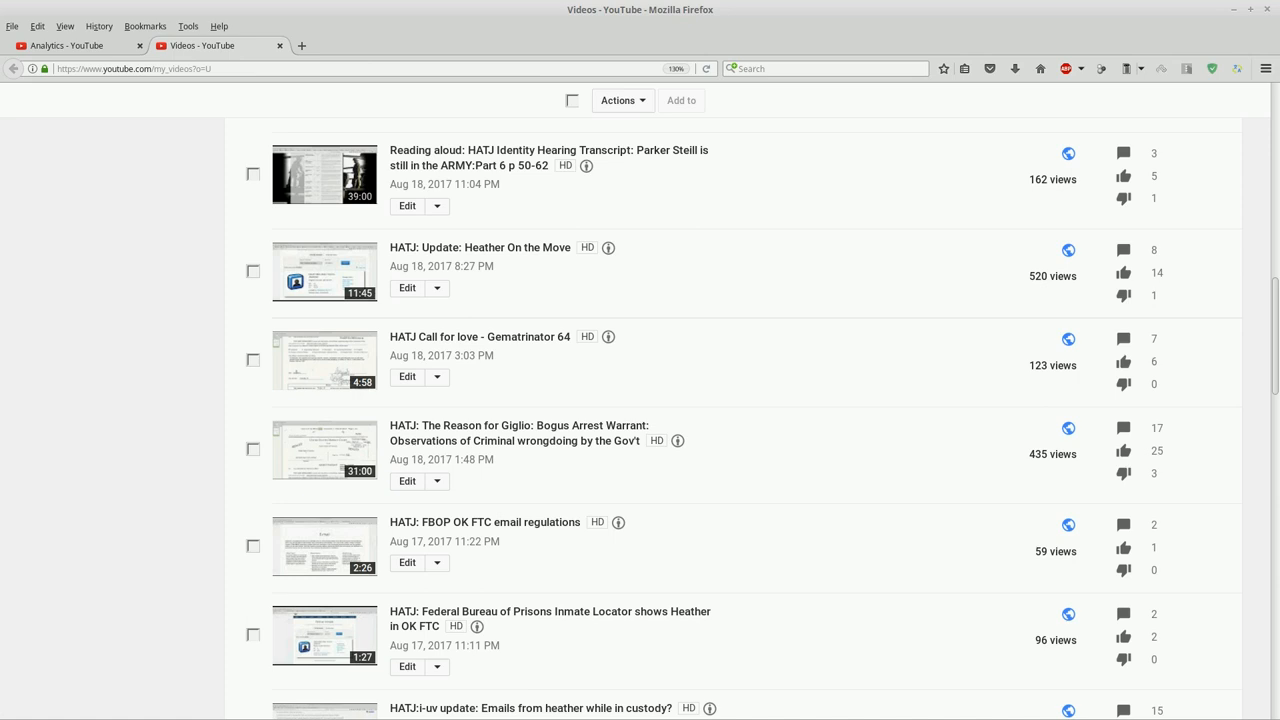
Step: Show the Giglio video's Analytics watch-time report: 3,841 minutes, 323 views over 28 days
click(75, 45)
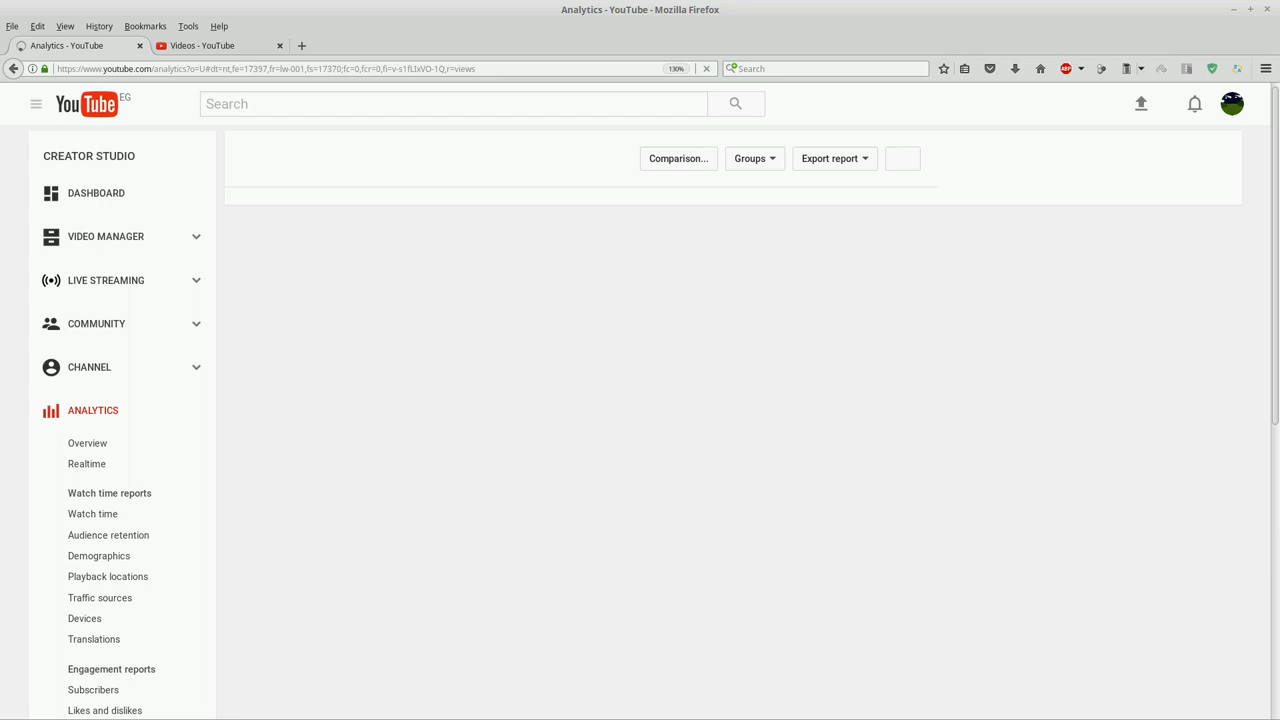
click(92, 513)
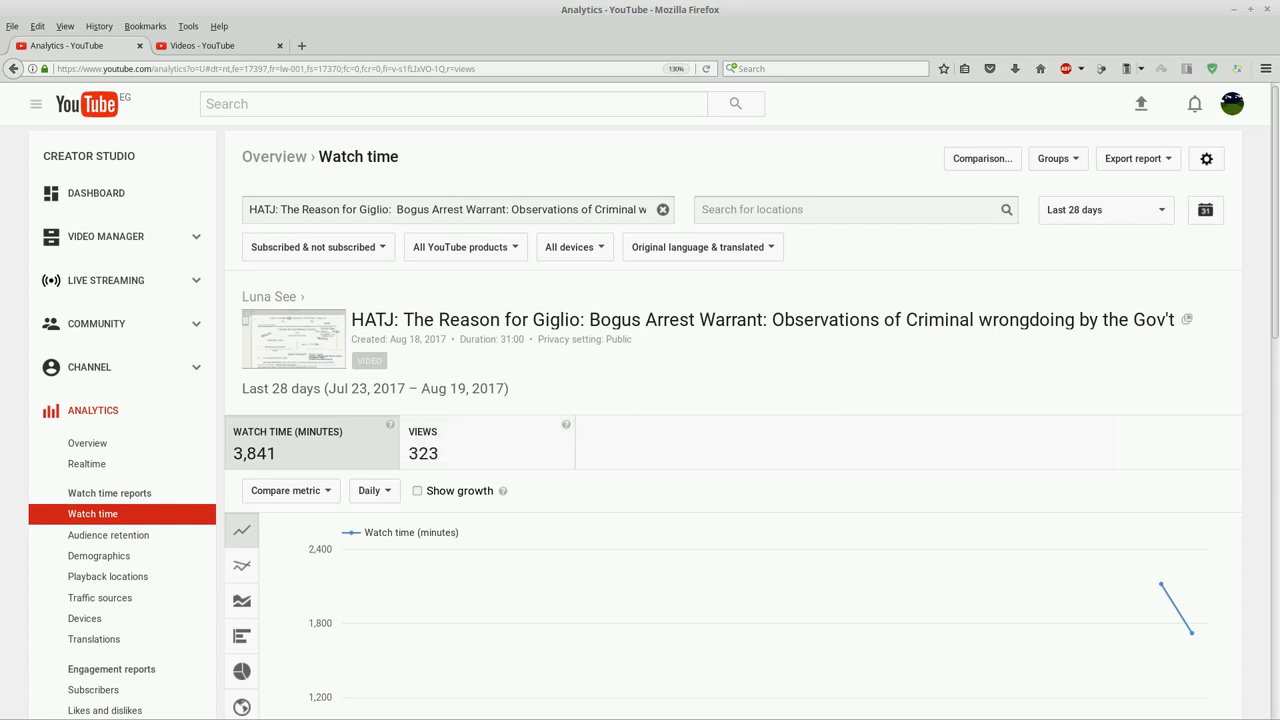
click(200, 45)
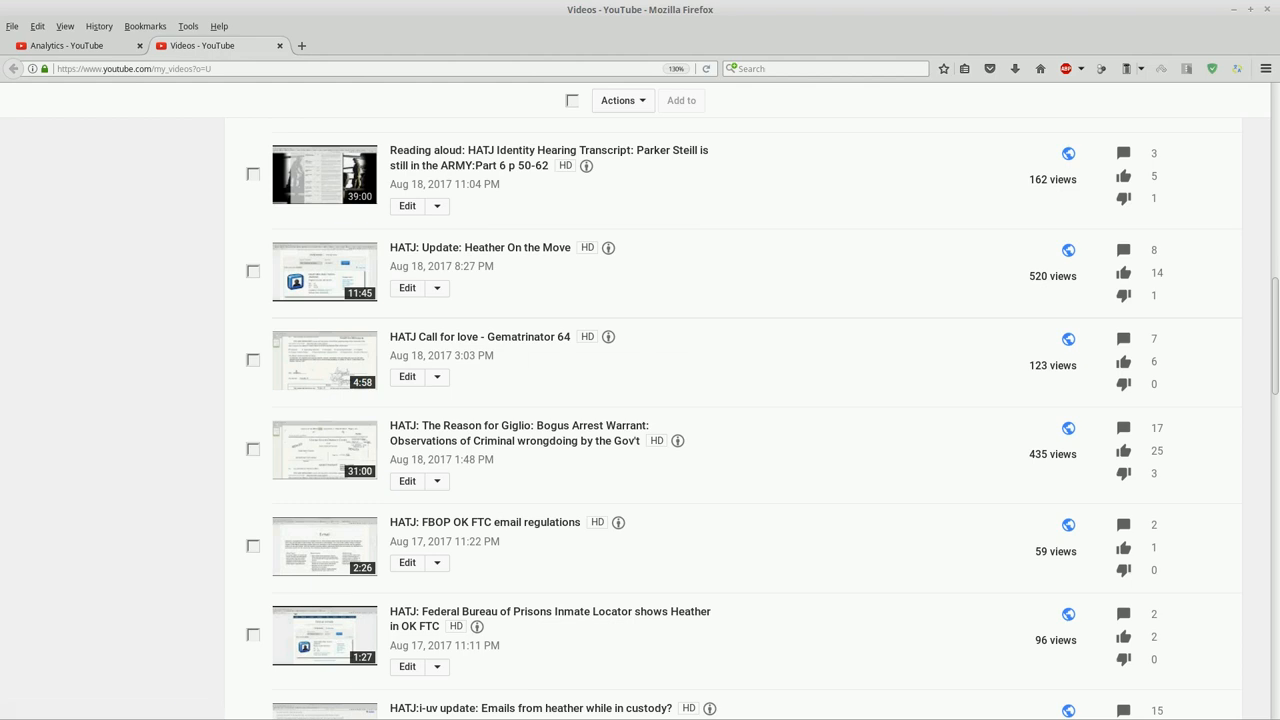
click(70, 46)
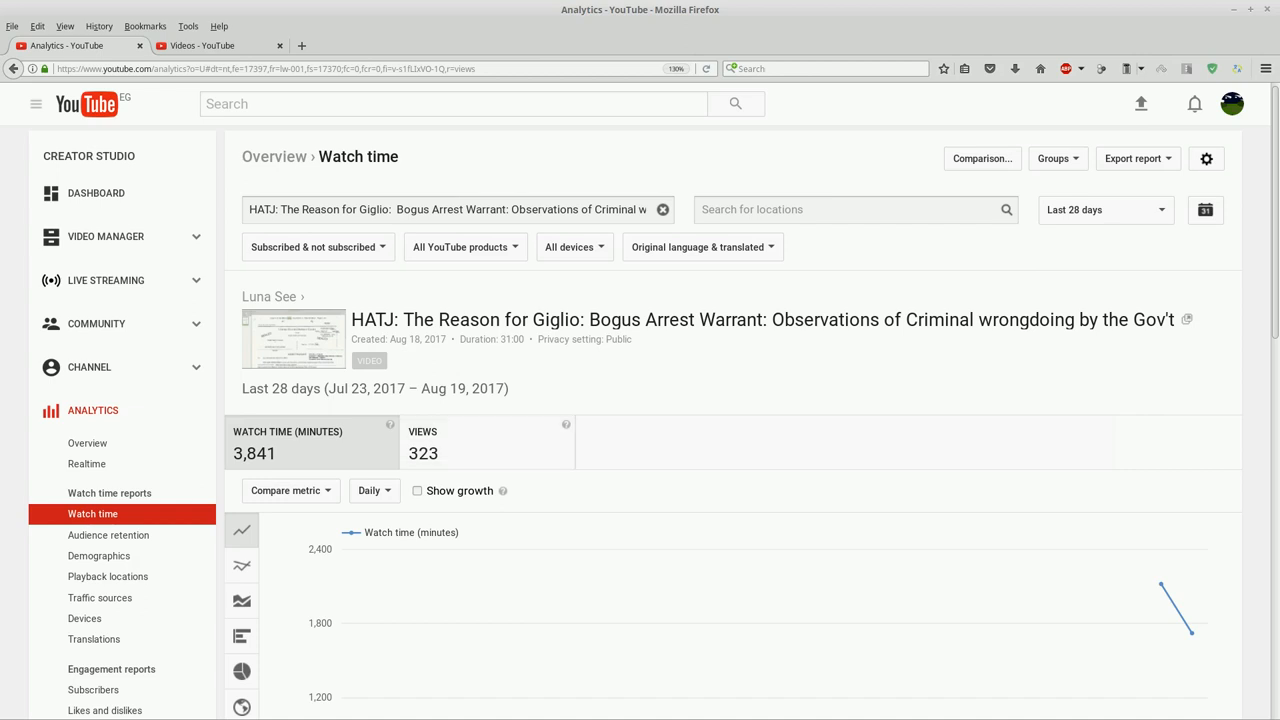
Step: Search YouTube for 'HATJ' and scroll through the results
click(452, 103)
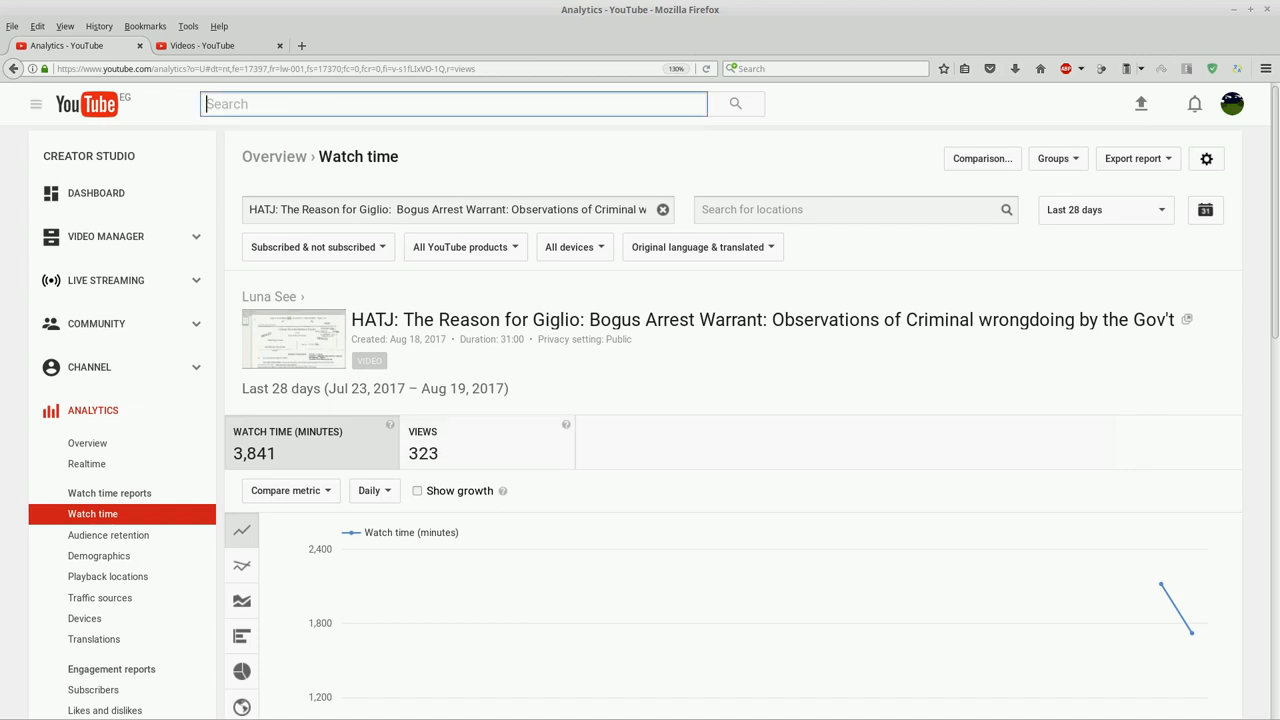
text(HATJ)
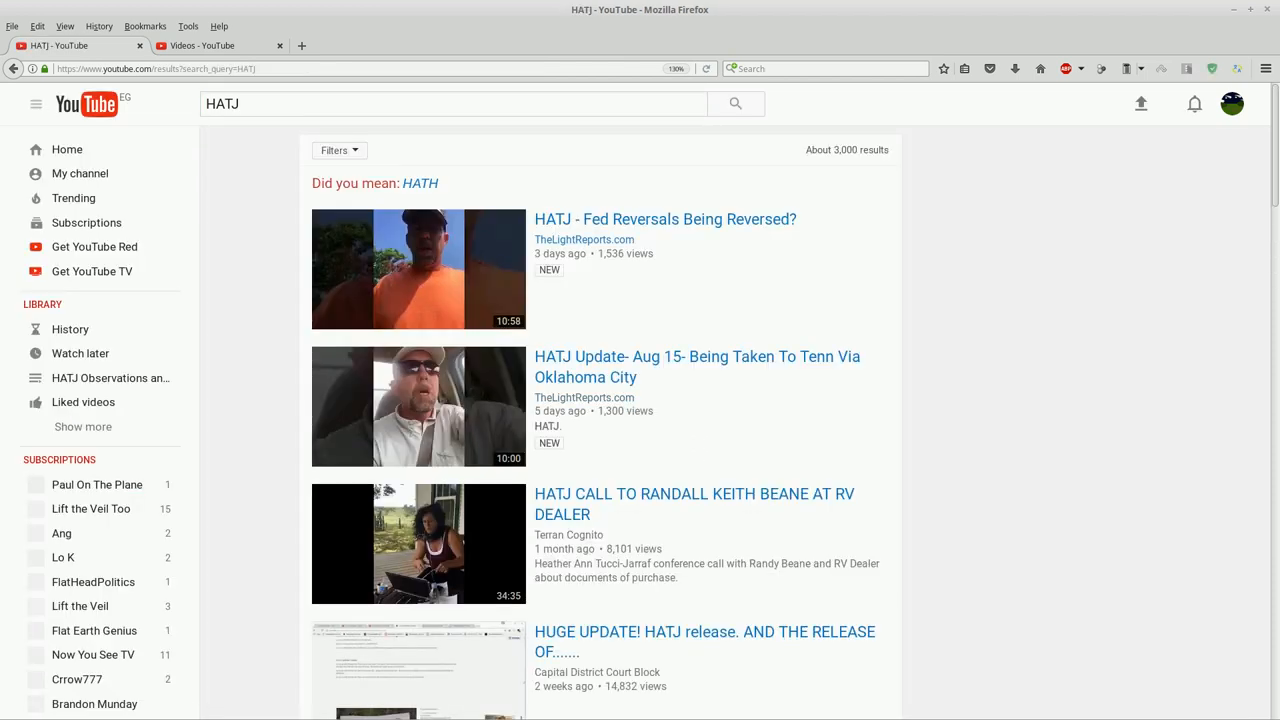
scroll(down, 3)
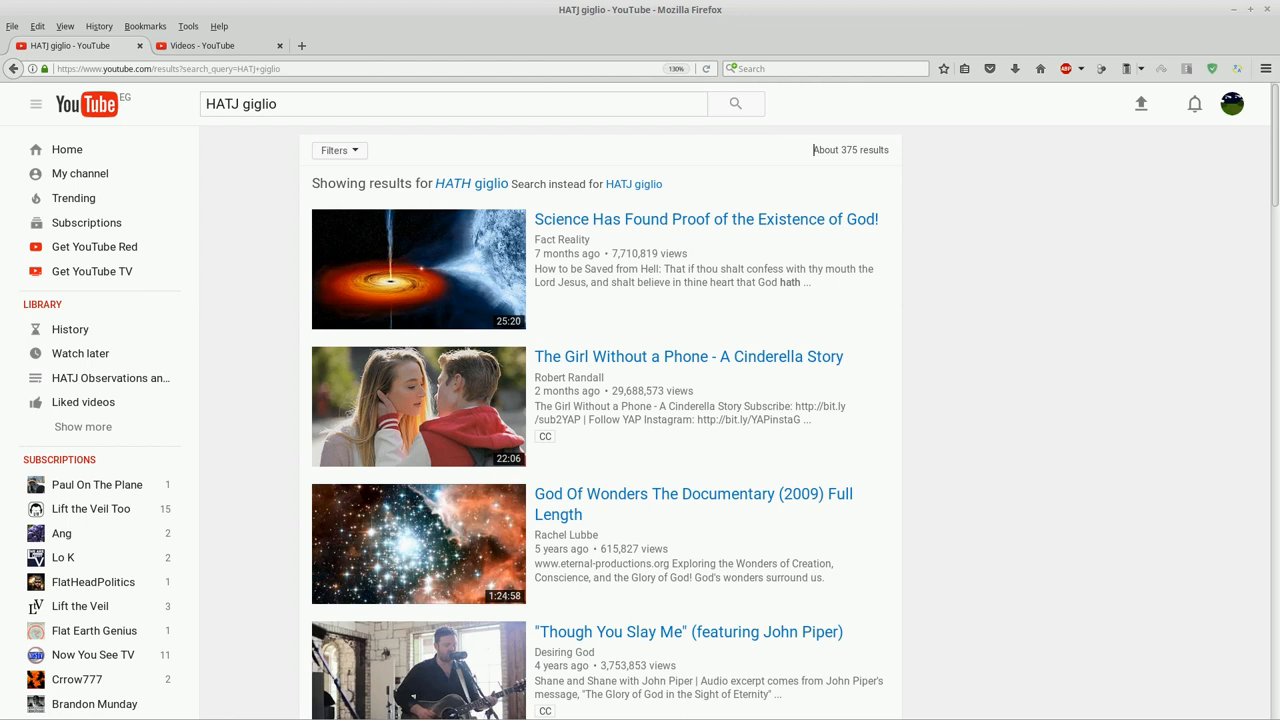
mouse_move(633, 183)
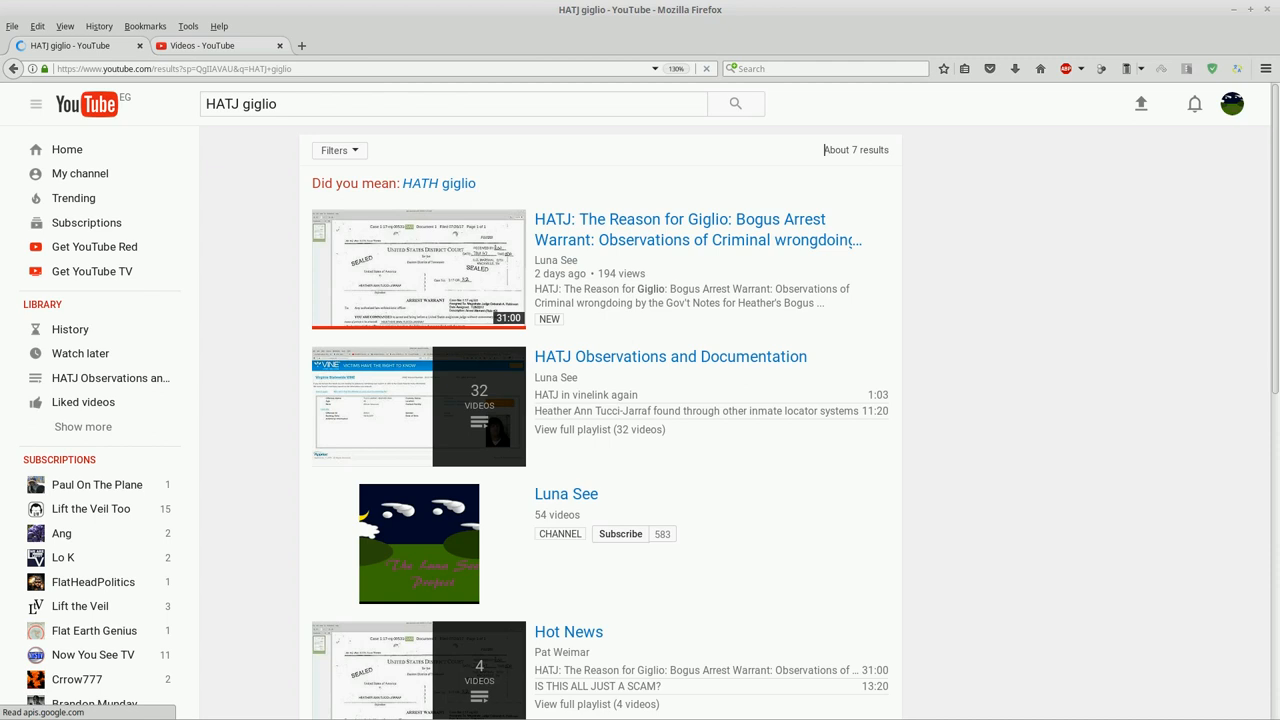
mouse_move(80, 173)
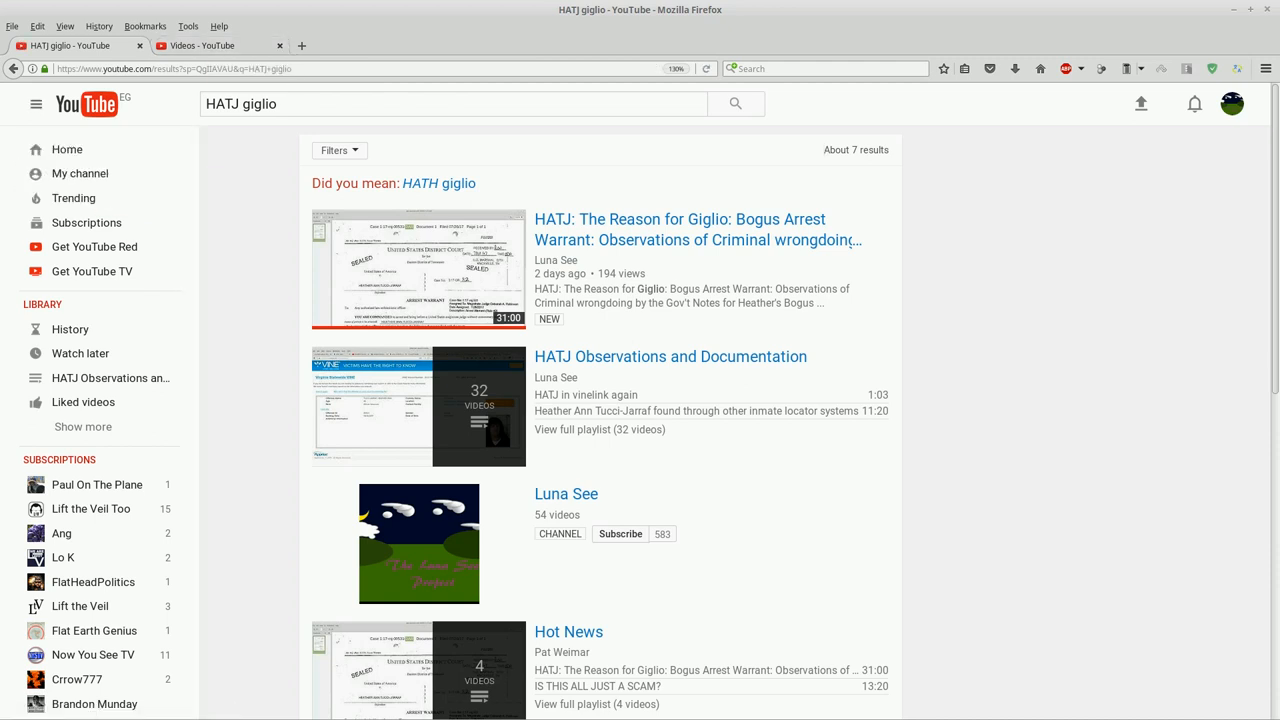
mouse_move(13, 69)
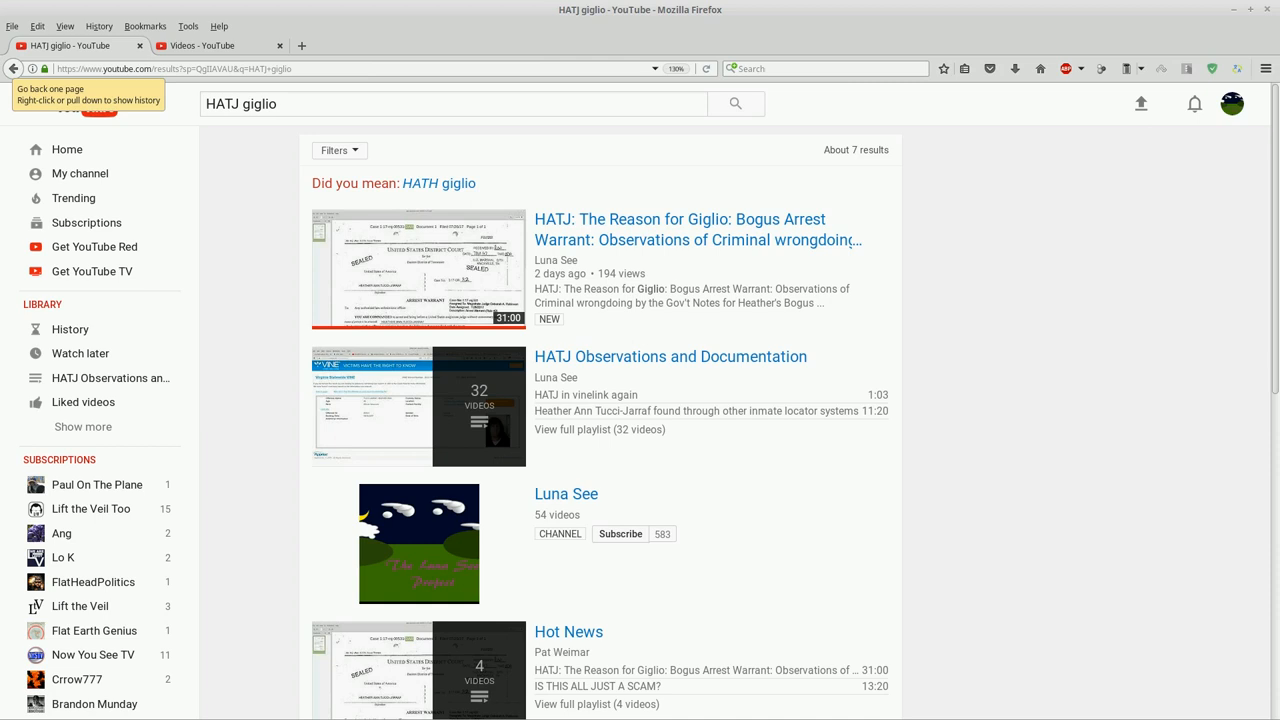
Step: Show the tab's page history beside the 'HATJ giglio' results (Giglio video at 194 views)
click(13, 69)
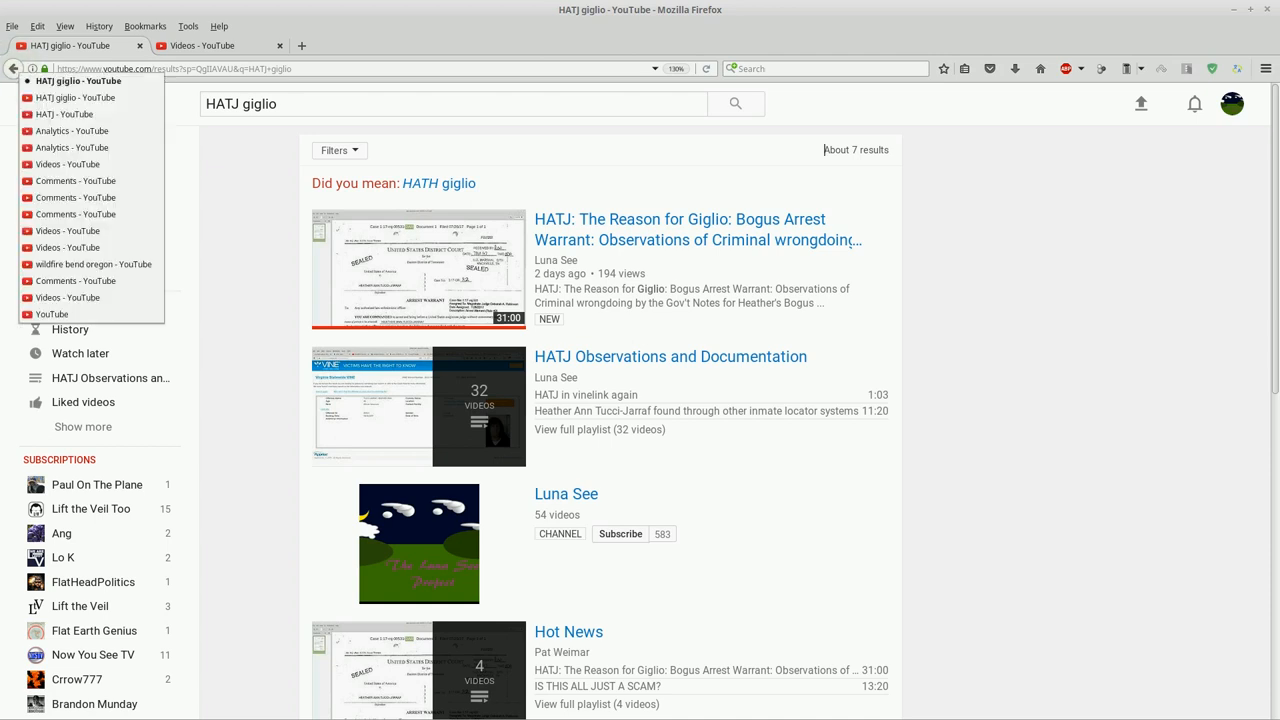
mouse_move(65, 114)
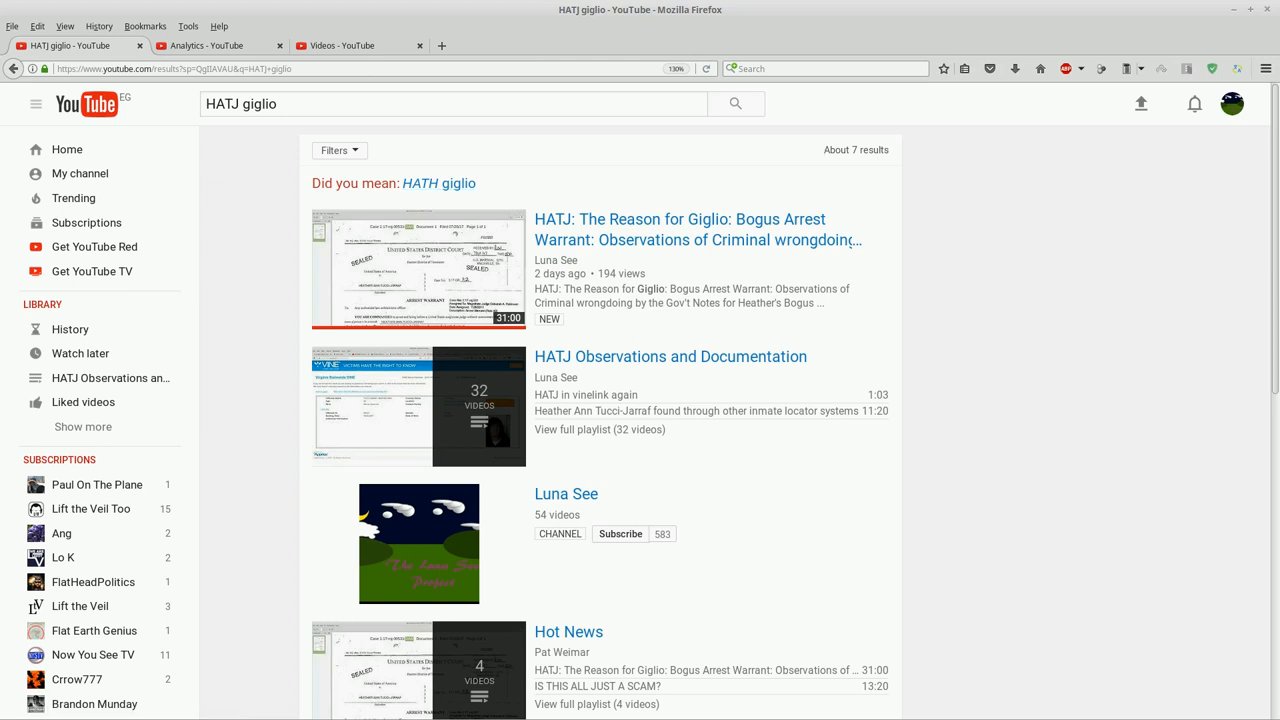
mouse_move(419, 183)
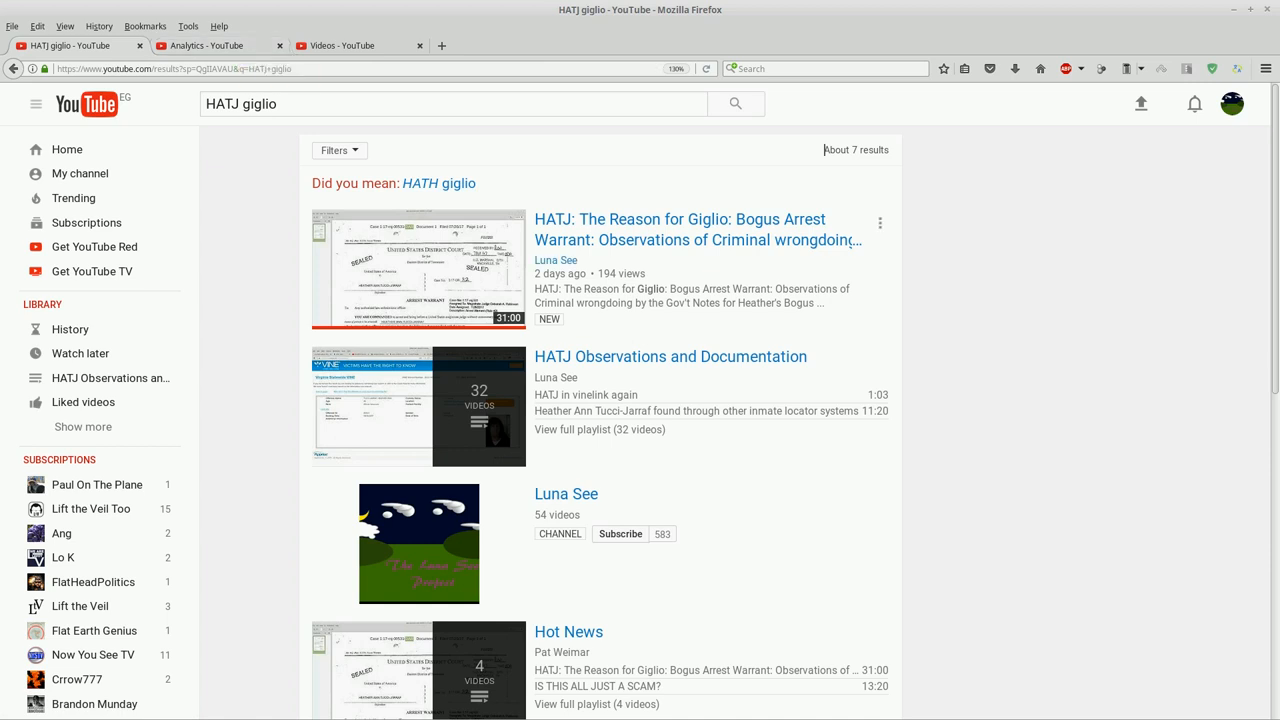
mouse_move(680, 229)
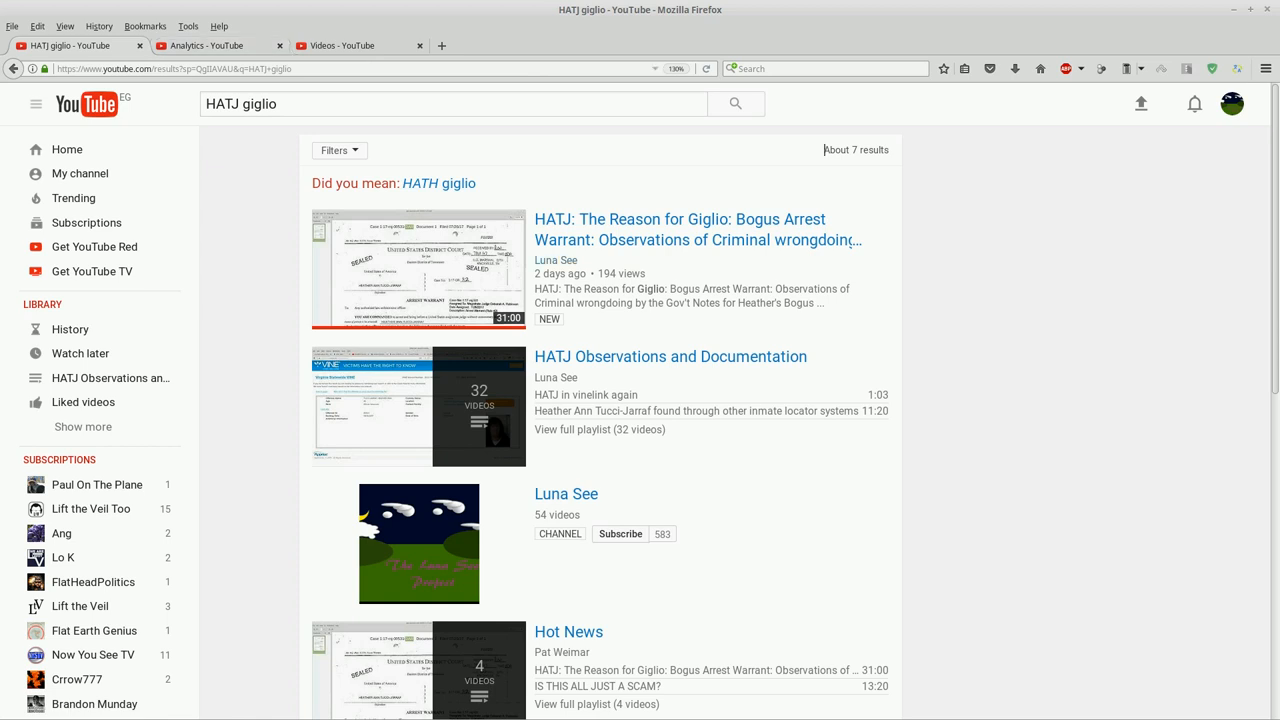
Step: Return to the Analytics tab's Giglio watch-time report showing 3,841 minutes and 323 views
click(210, 45)
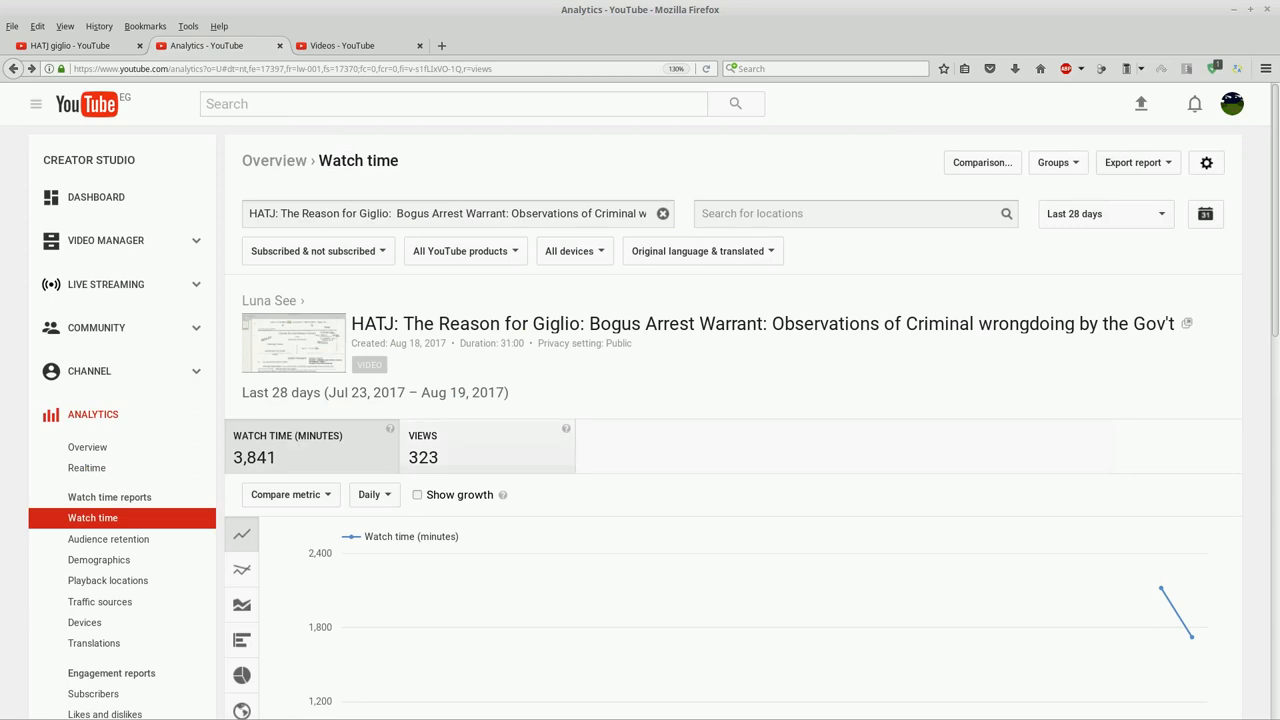